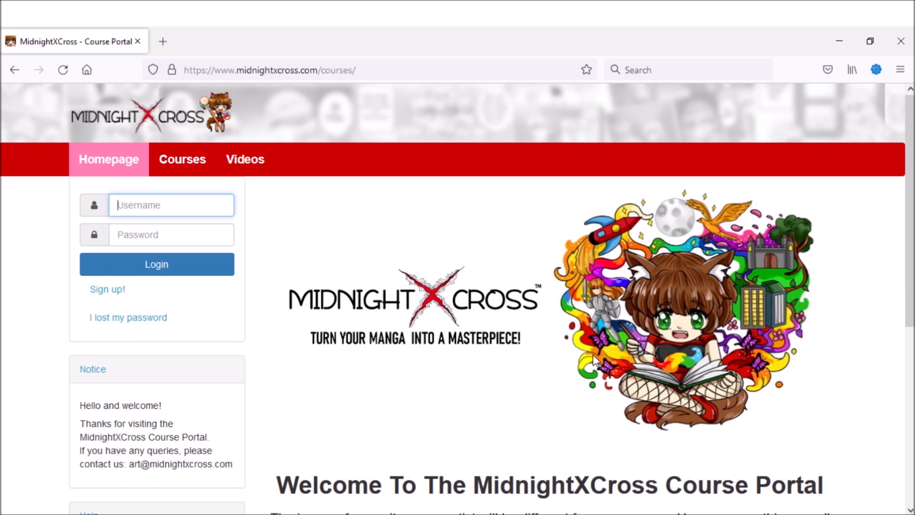
mouse_move(523, 215)
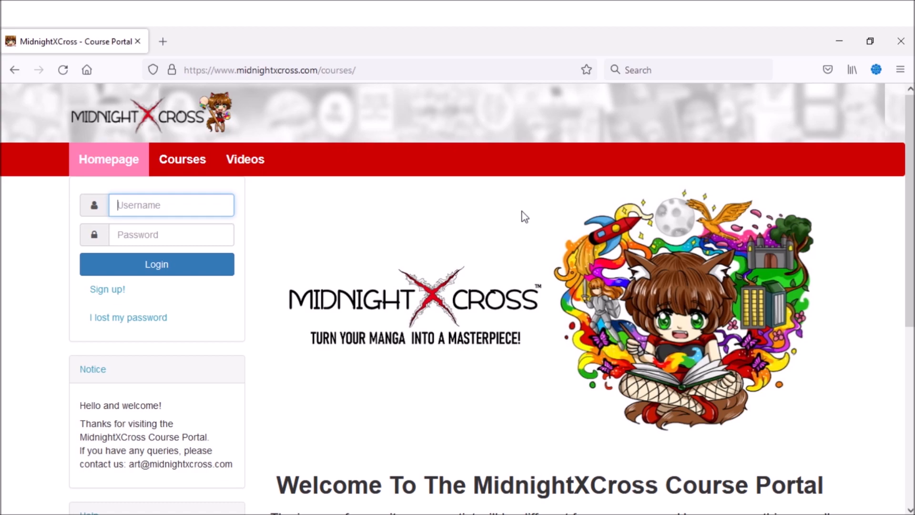
mouse_move(431, 217)
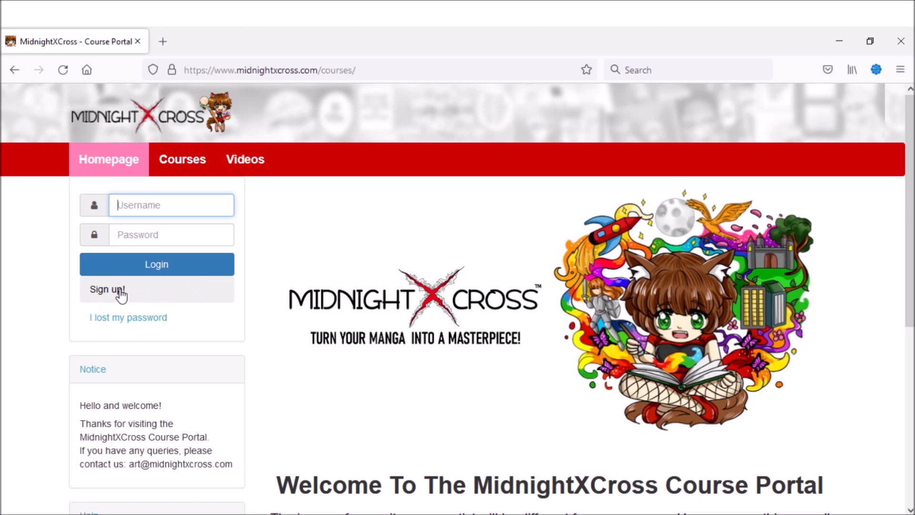
Step: Sign up for a new account and browse My courses to the Manga And Light Novel World Building card
left_click(107, 290)
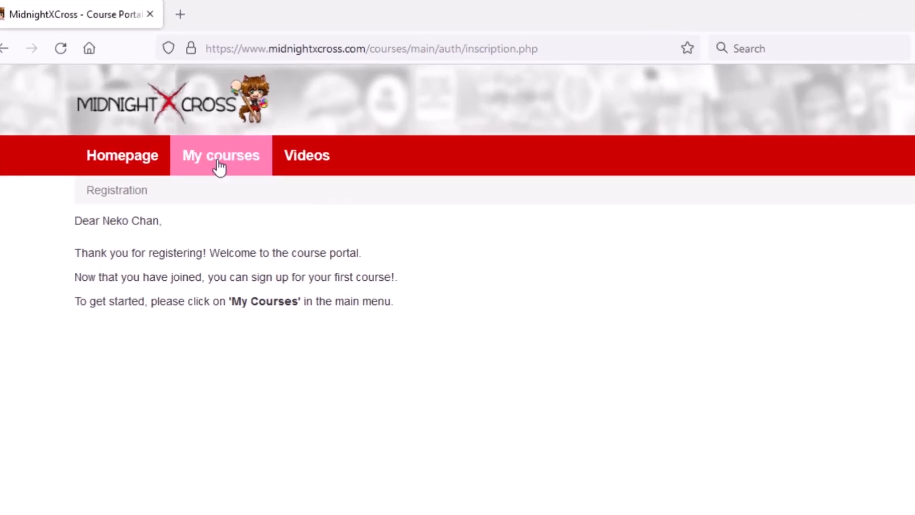
left_click(220, 155)
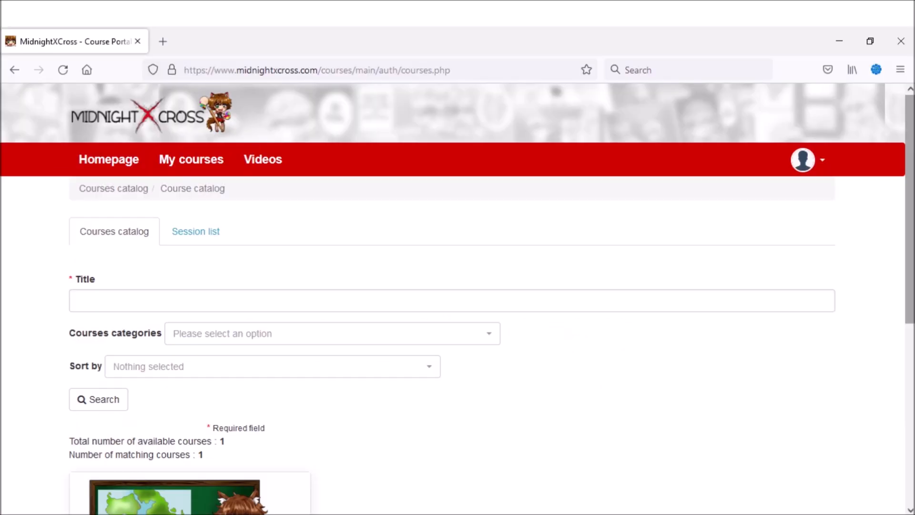
scroll("down", 3)
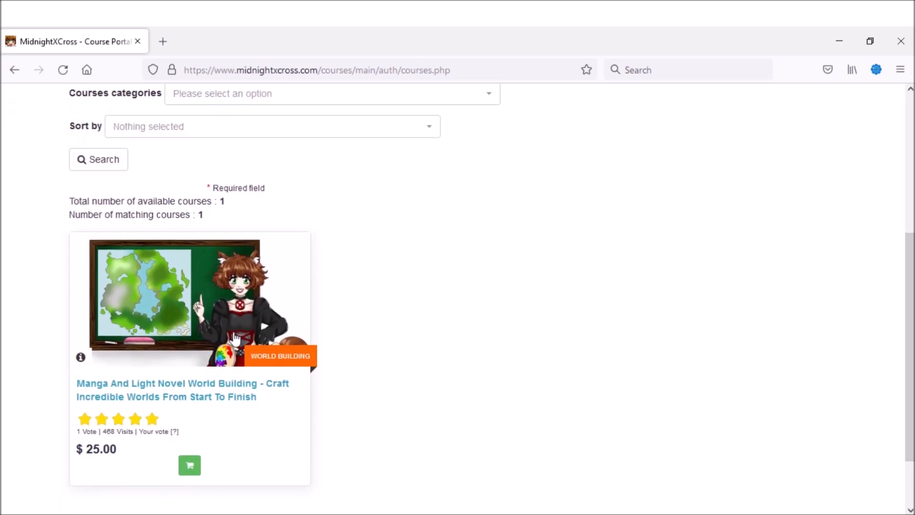
mouse_move(374, 398)
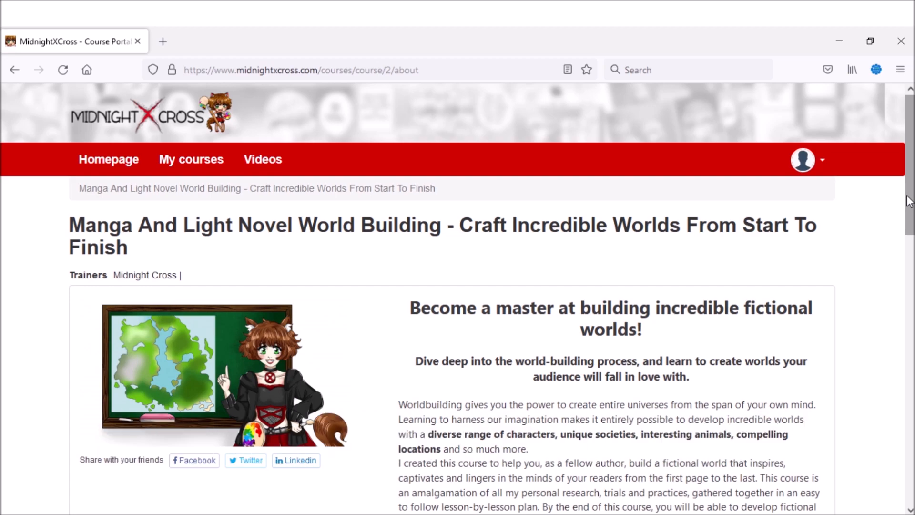
Step: Scroll the about page past the description and tags to Course Information and the $25.00 price
scroll("down", 3)
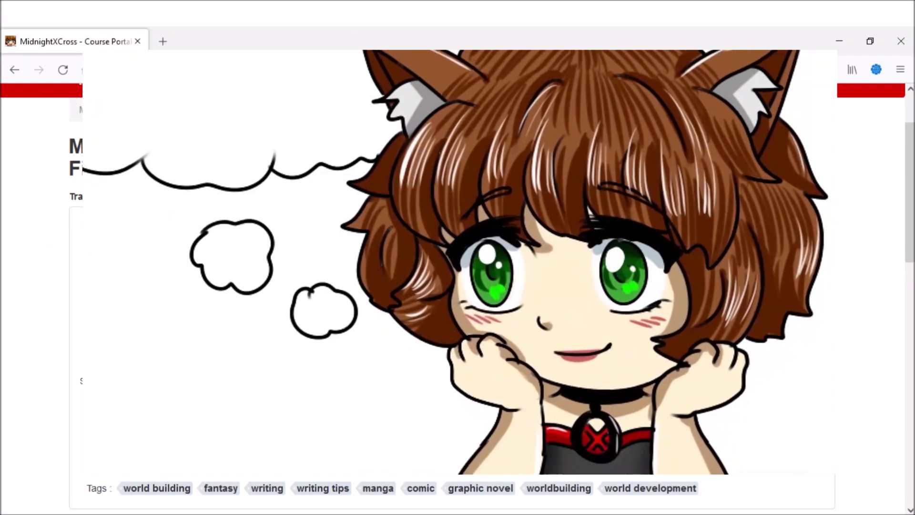
scroll("down", 3)
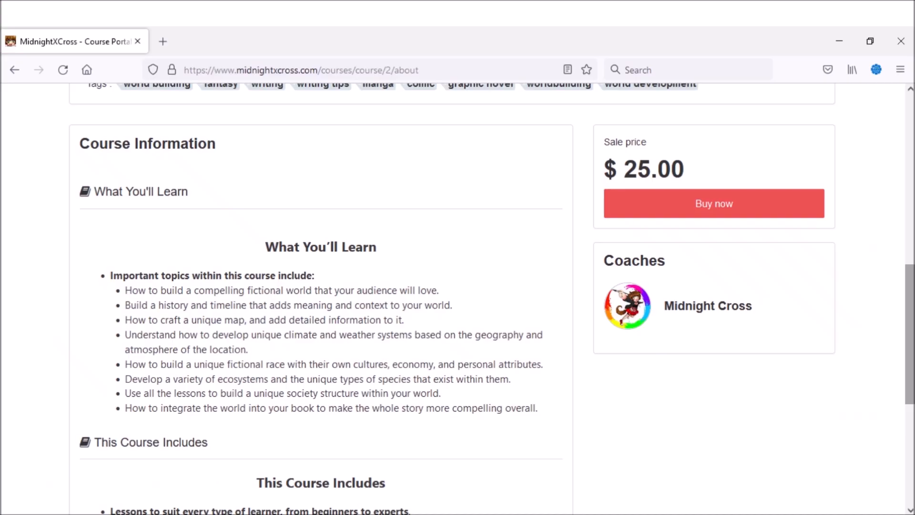
Step: Scroll down to the lesson outline beginning with Bringing Your Ideas To Life
scroll("down", 3)
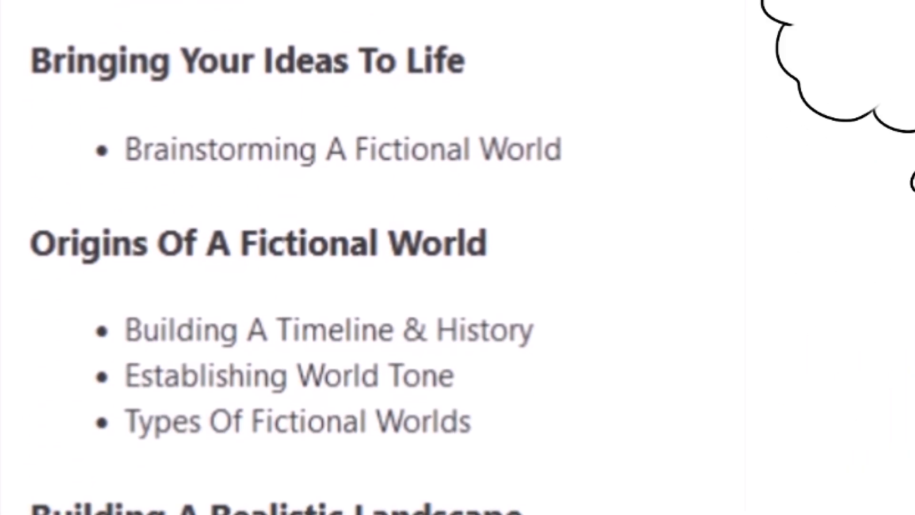
Step: Scroll through the lesson list to Bringing It All Together, then back up to the course title
scroll("down", 3)
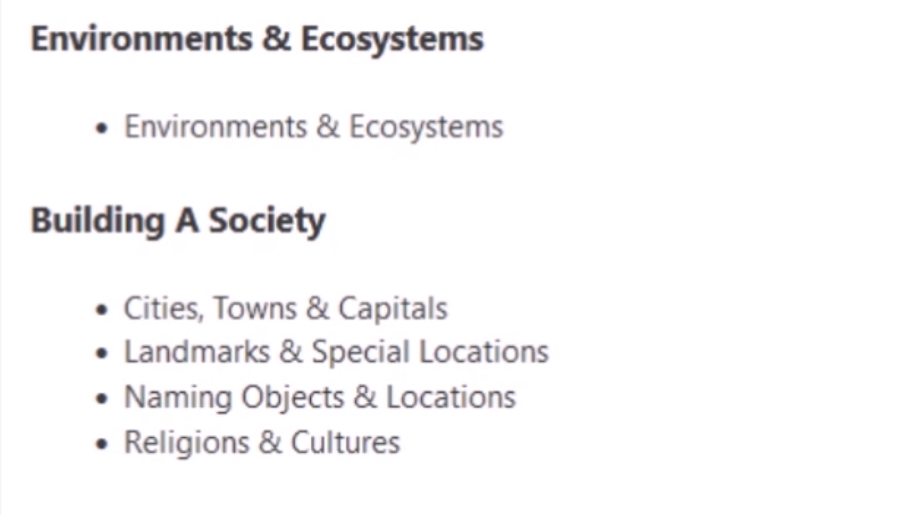
scroll("down", 3)
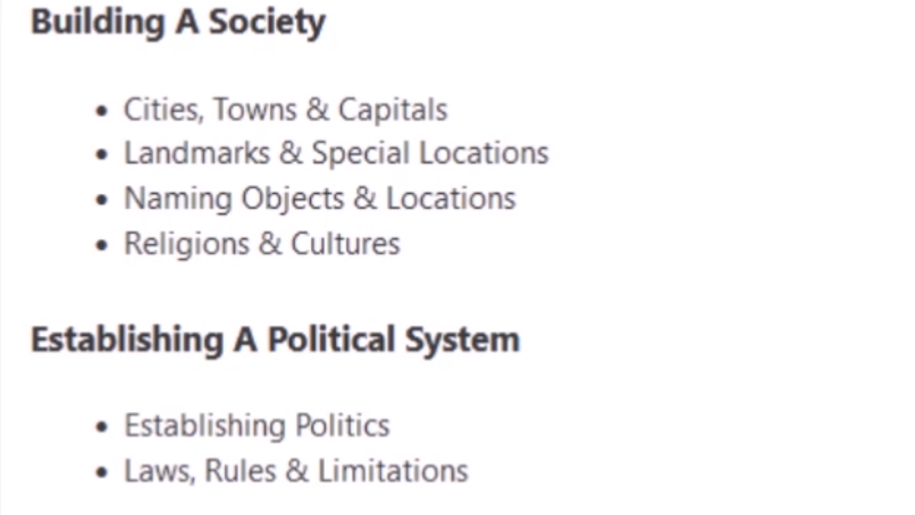
scroll("down", 3)
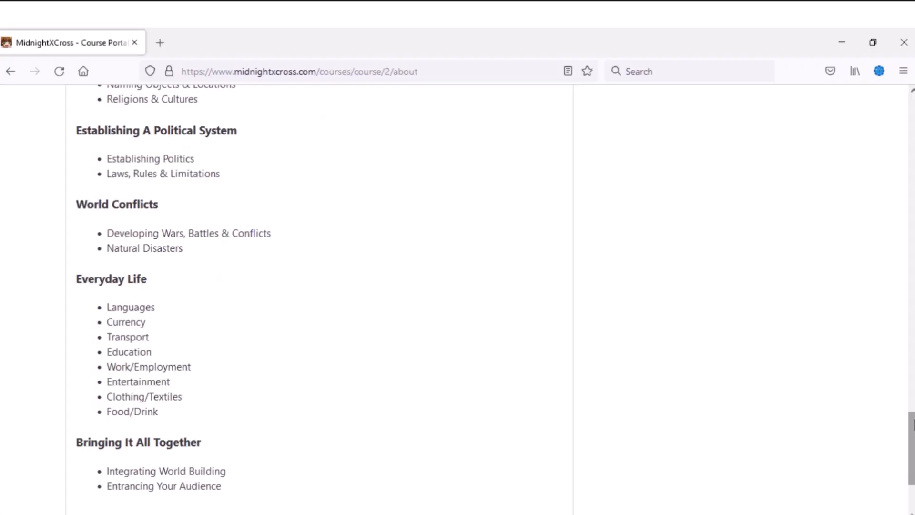
scroll("up", 3)
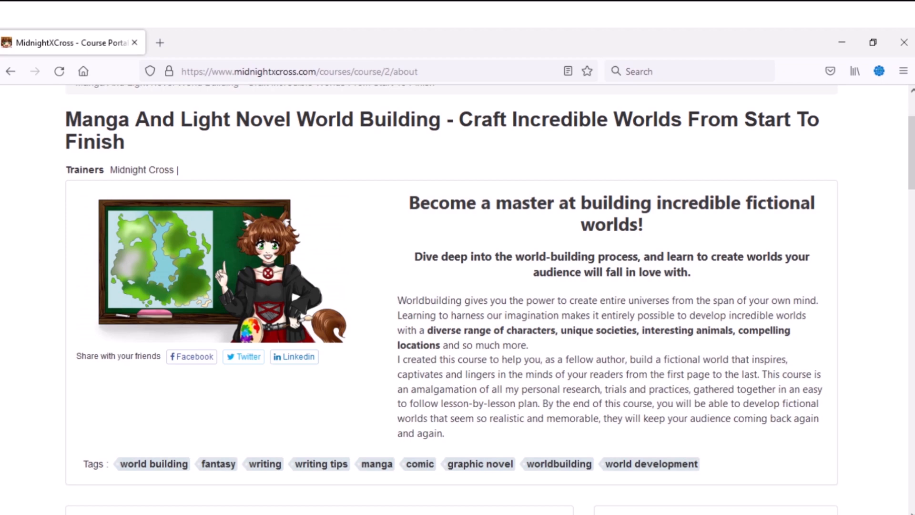
Step: Scroll the My courses list to the enrolled world-building course WB01
scroll("down", 3)
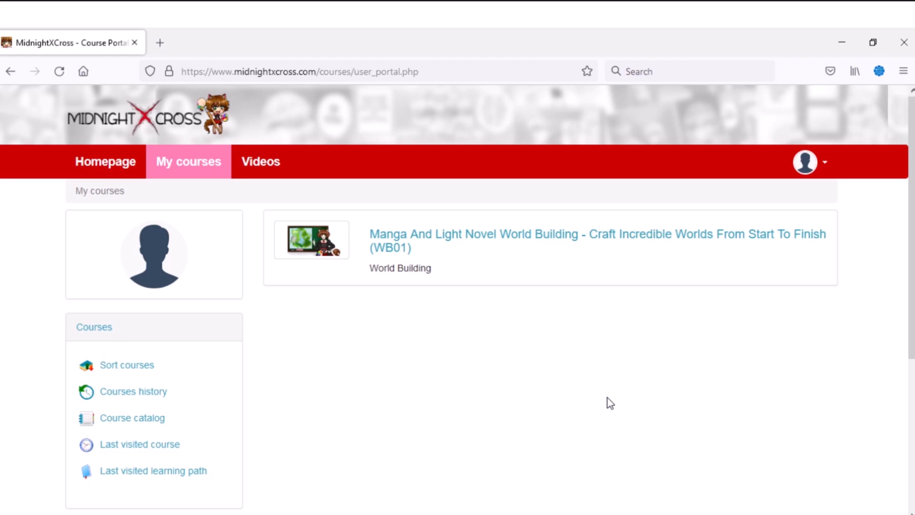
mouse_move(592, 364)
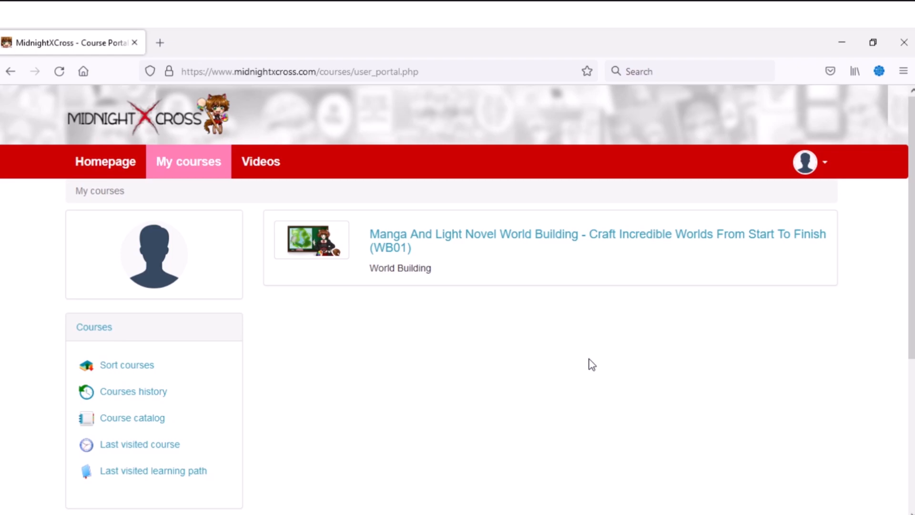
mouse_move(606, 319)
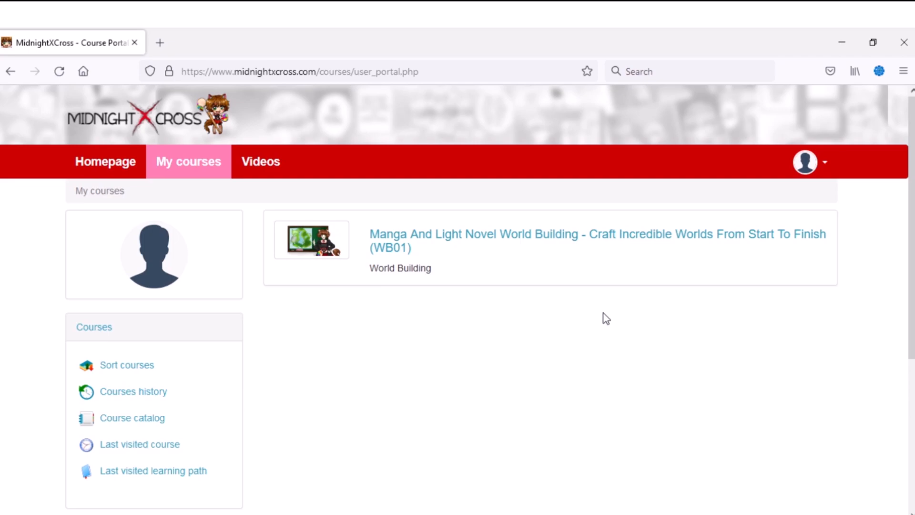
mouse_move(475, 267)
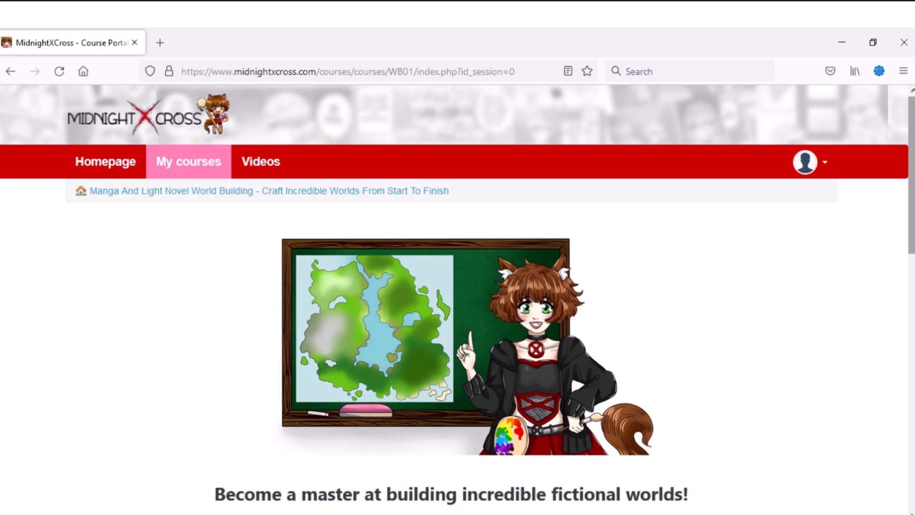
Step: Scroll down the course home page and enter its Learning path section
scroll("down", 3)
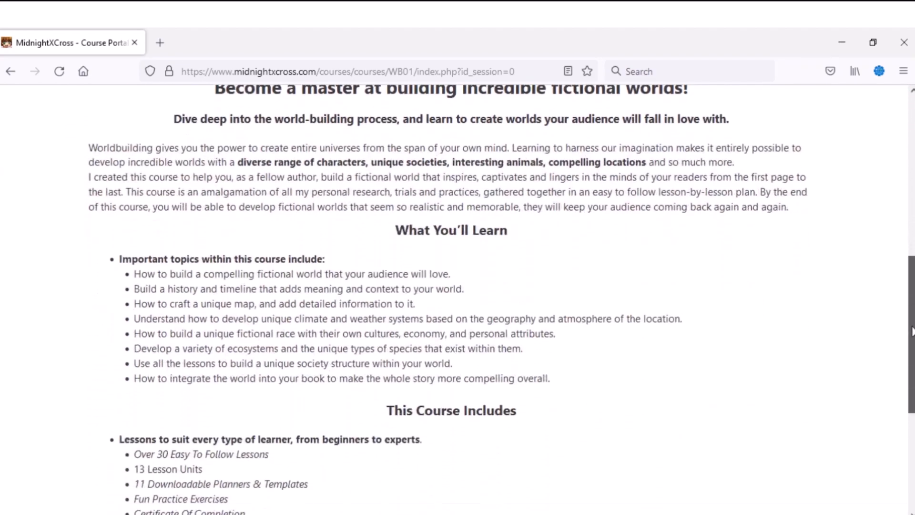
scroll("down", 3)
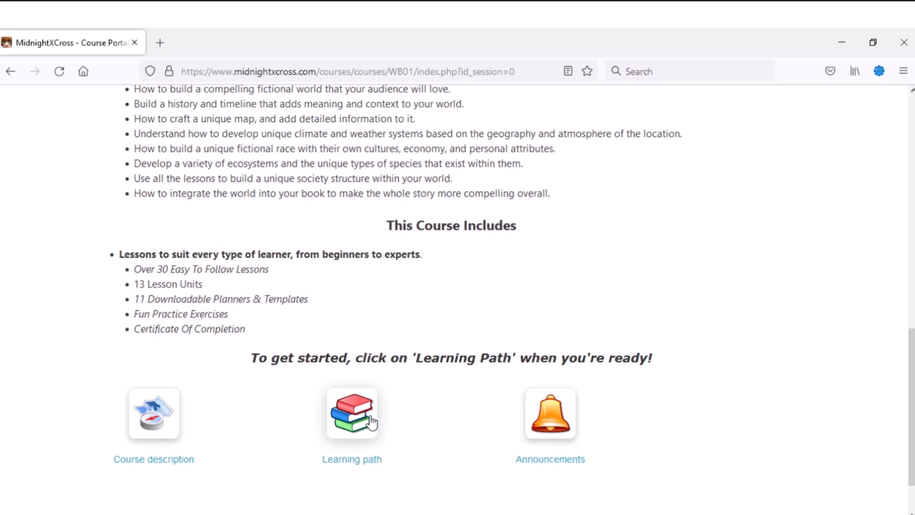
left_click(352, 413)
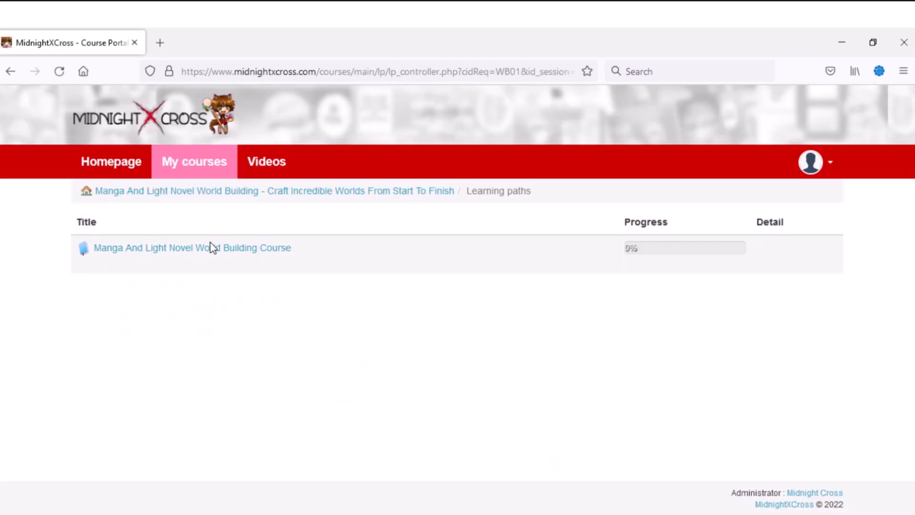
Step: Start the world building course path and read its first lesson, The Goal Of This Course
left_click(192, 248)
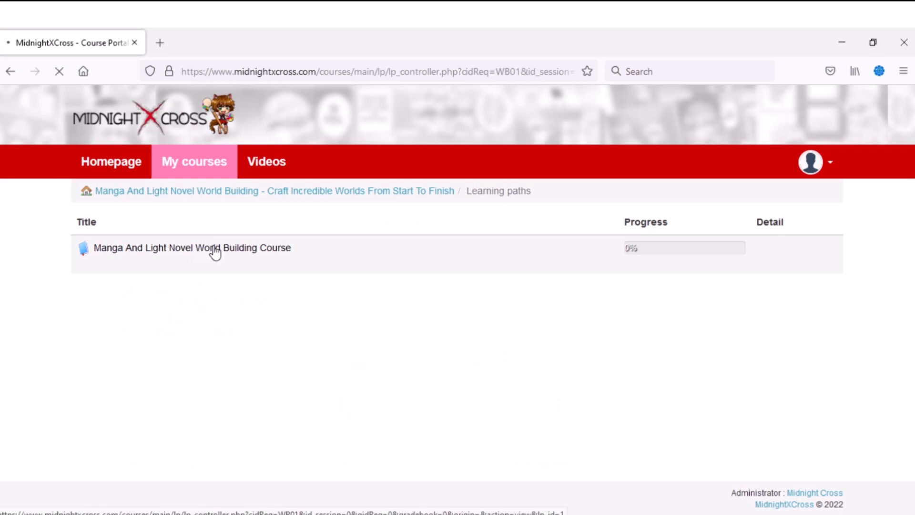
left_click(191, 248)
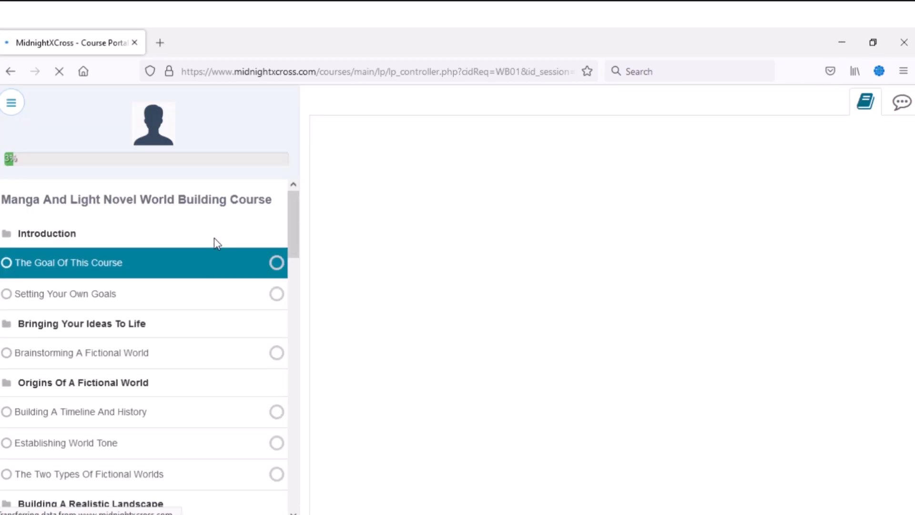
left_click(70, 263)
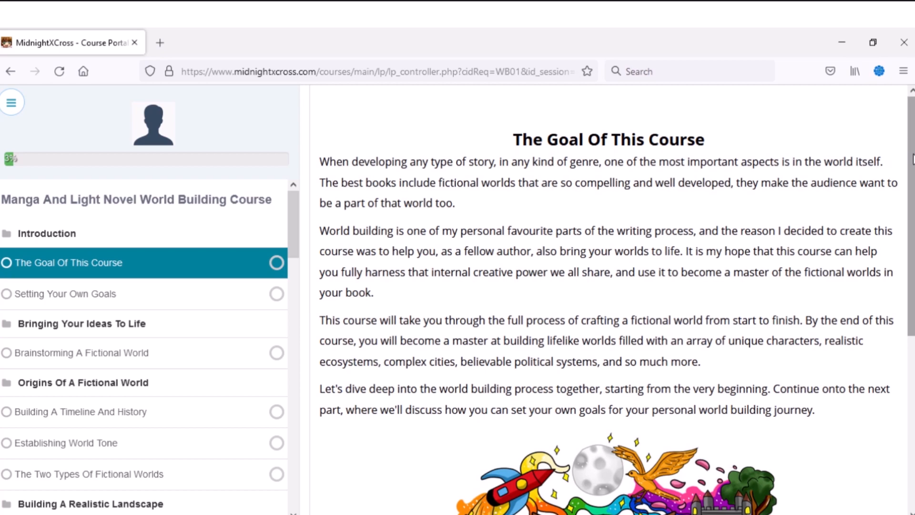
mouse_move(588, 182)
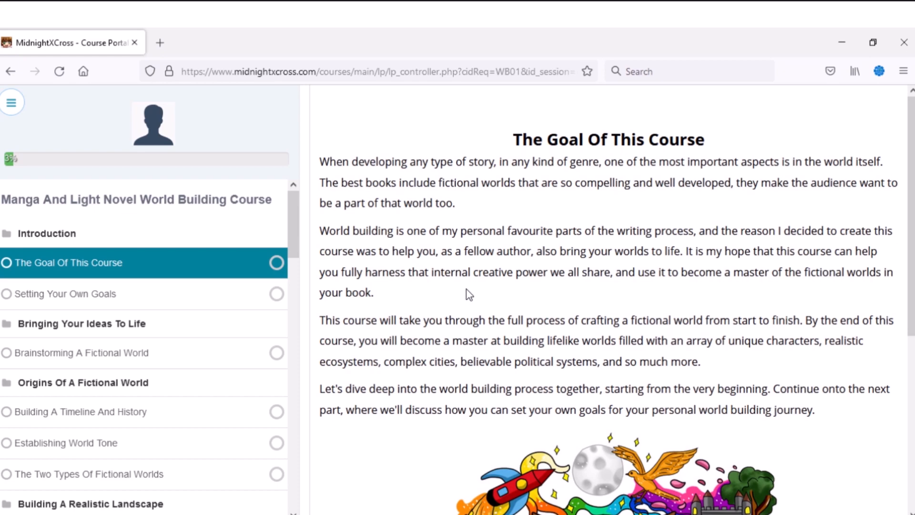
mouse_move(436, 280)
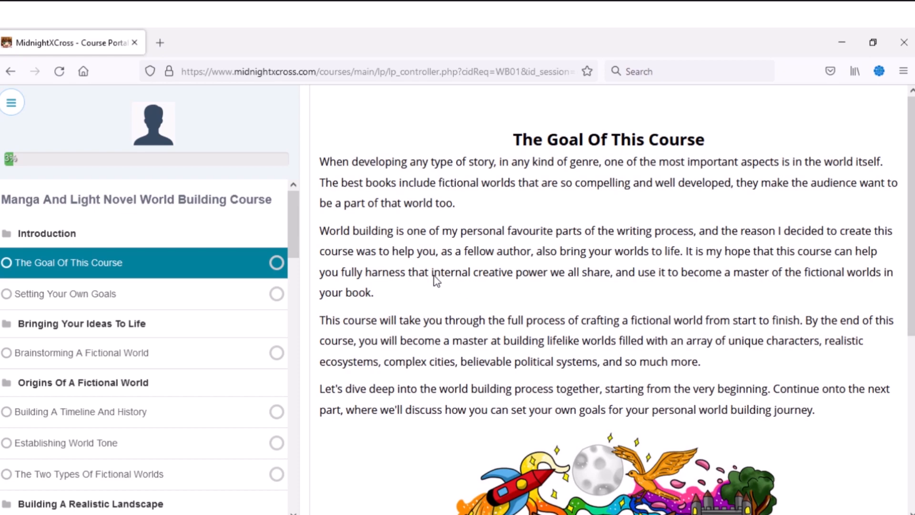
mouse_move(82, 271)
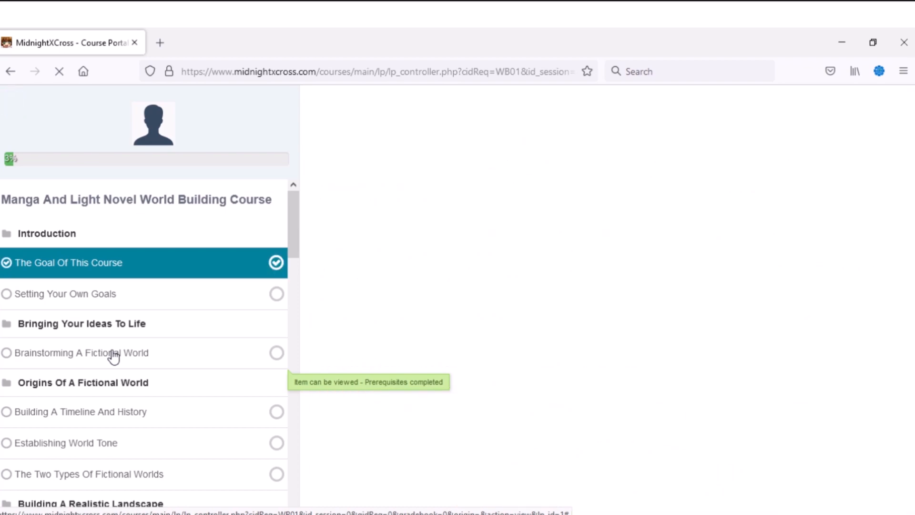
Step: Read the Brainstorming A Fictional World lesson down to its Summary section
left_click(82, 353)
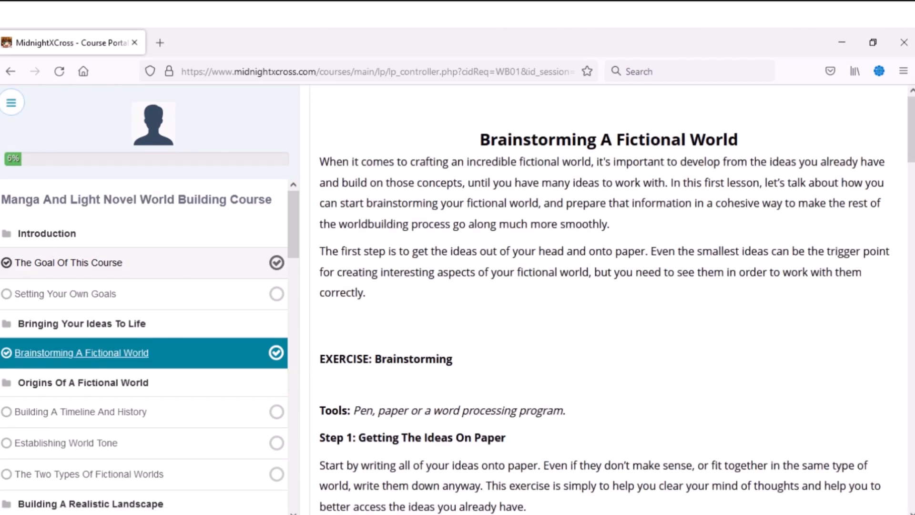
scroll("down", 3)
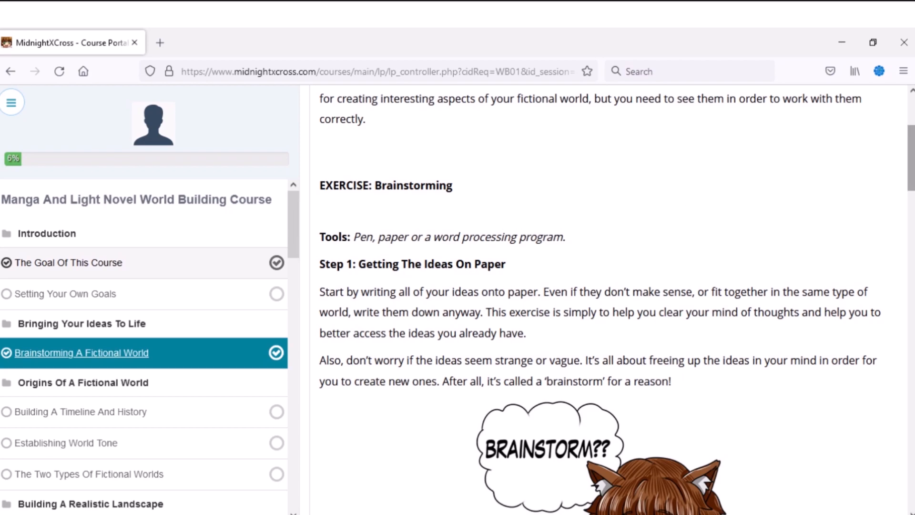
scroll("down", 3)
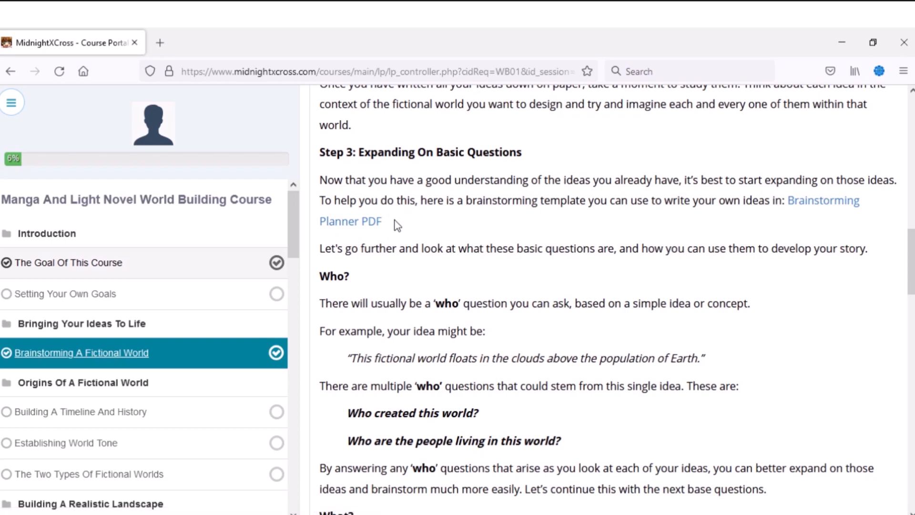
mouse_move(350, 220)
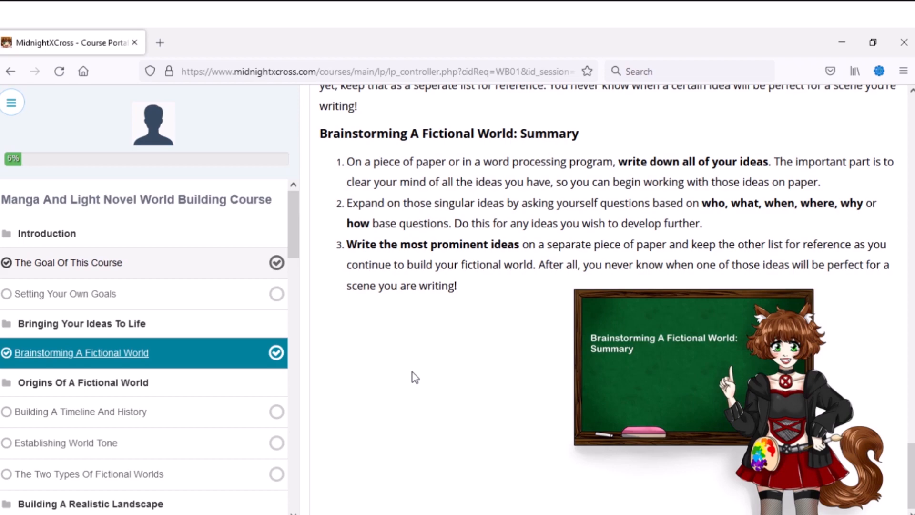
left_click(69, 263)
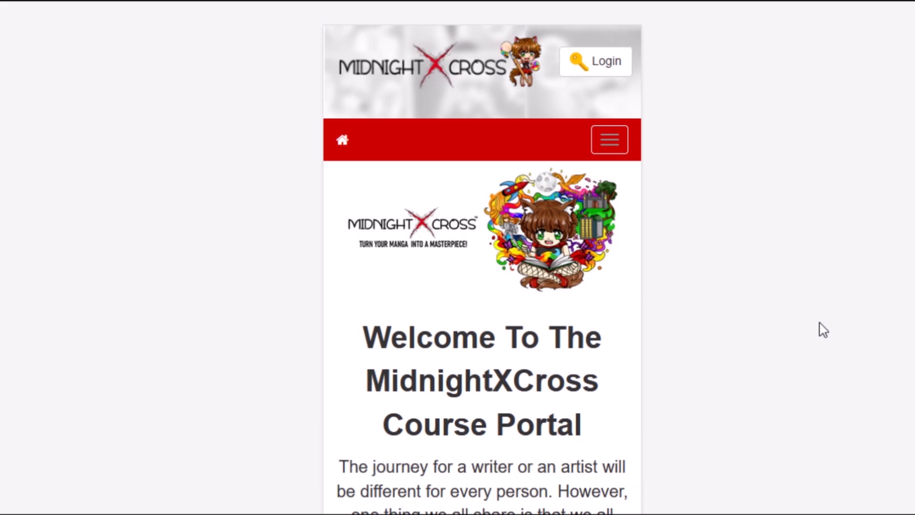
mouse_move(791, 247)
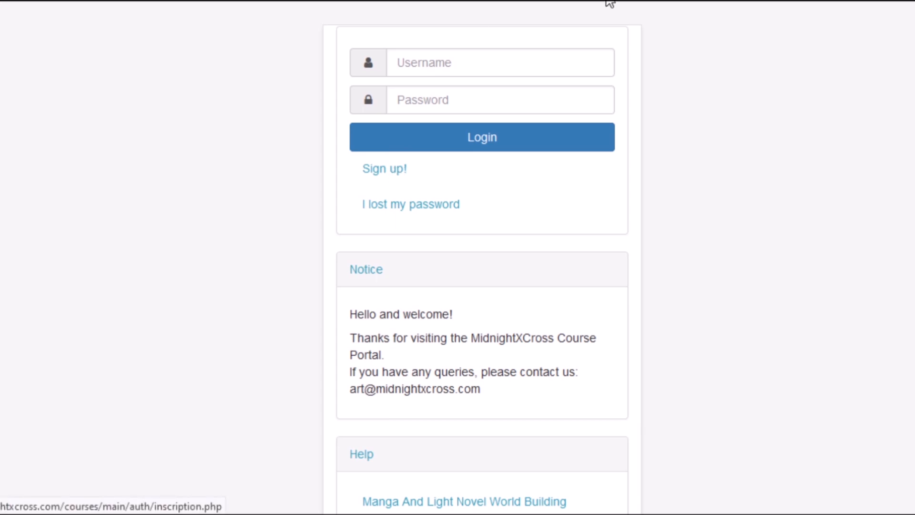
mouse_move(607, 44)
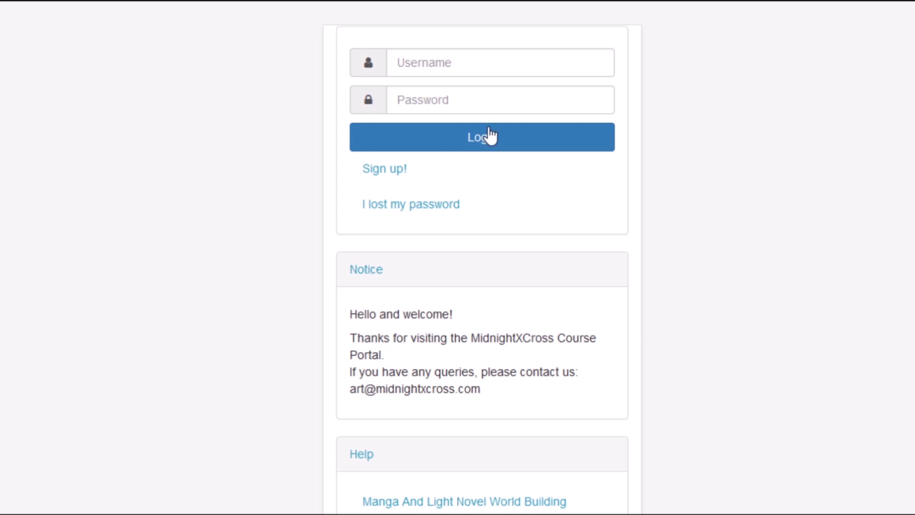
Step: Log in on the mobile layout and scroll the course home page to This Course Includes
left_click(465, 502)
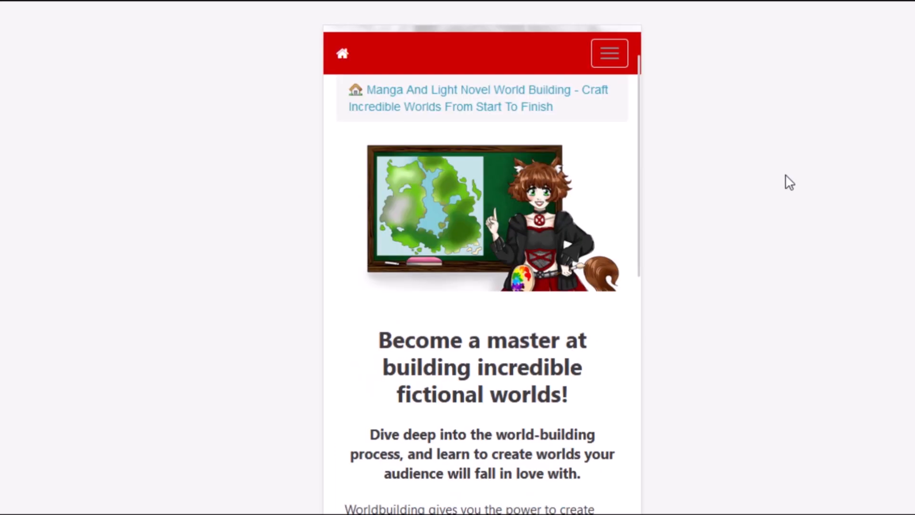
scroll("down", 3)
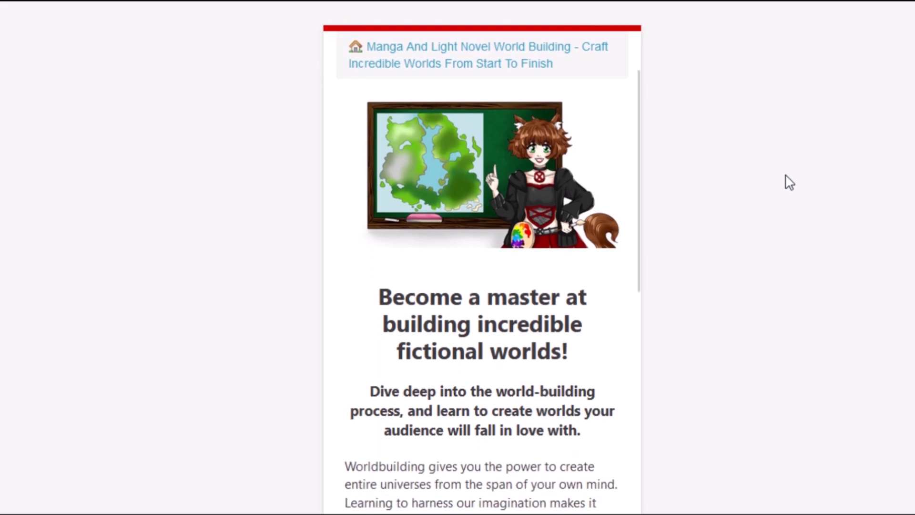
scroll("down", 3)
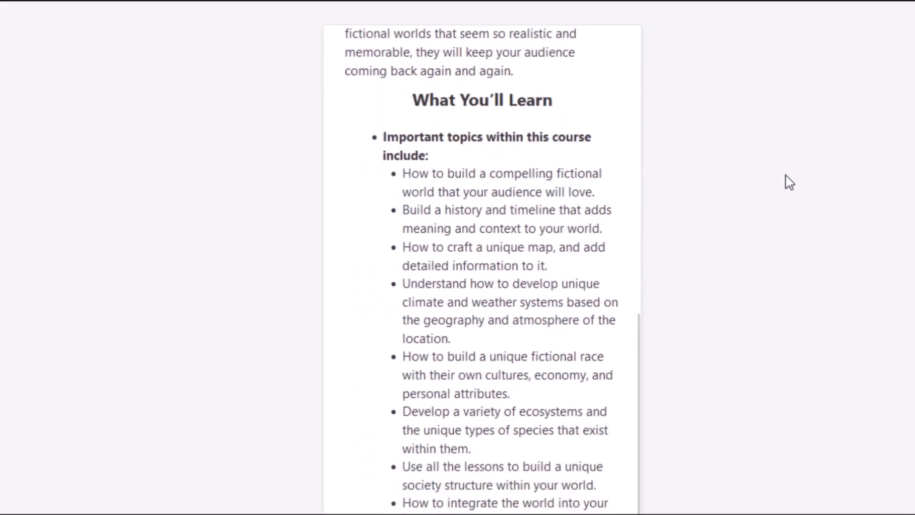
scroll("down", 3)
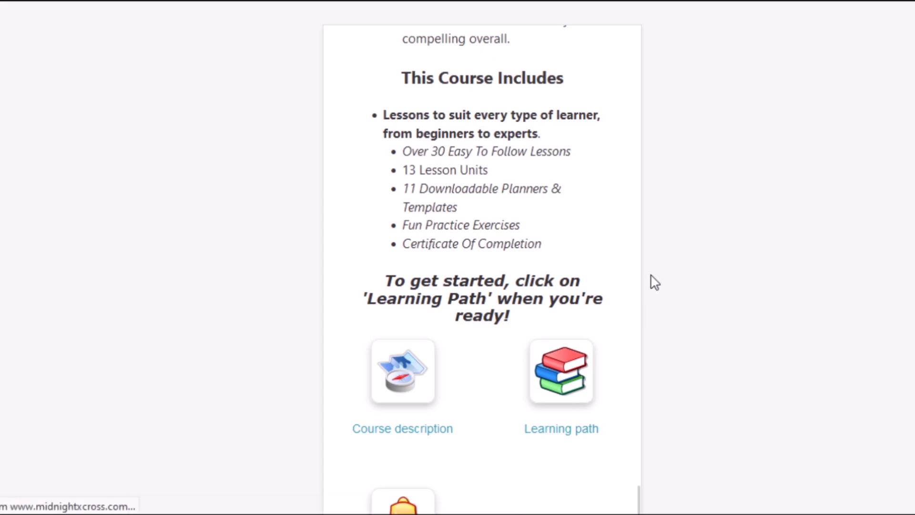
Step: Enter the course's learning path on mobile and hide the lesson list to read Brainstorming A Fictional World
left_click(560, 372)
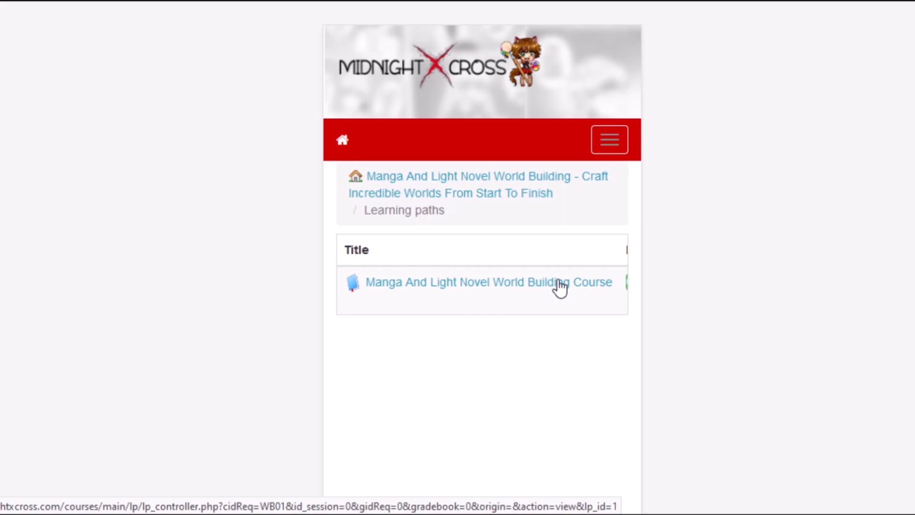
left_click(488, 282)
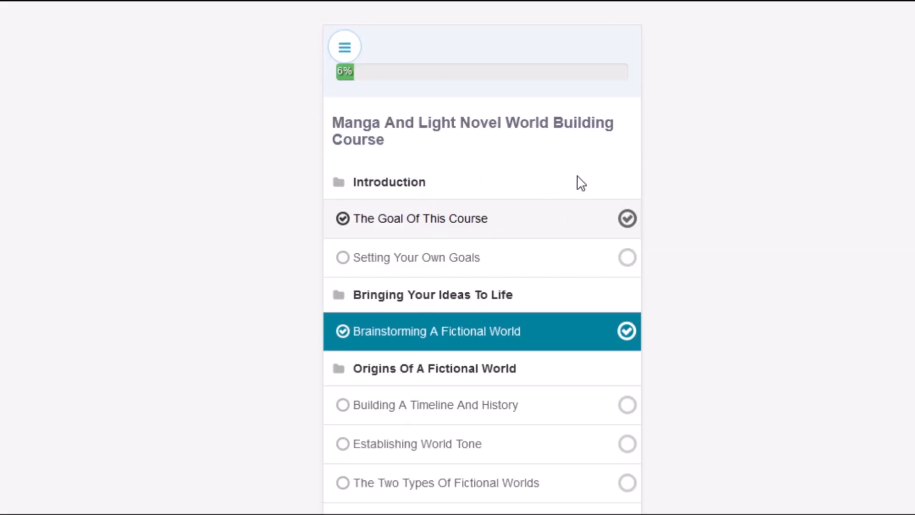
mouse_move(567, 186)
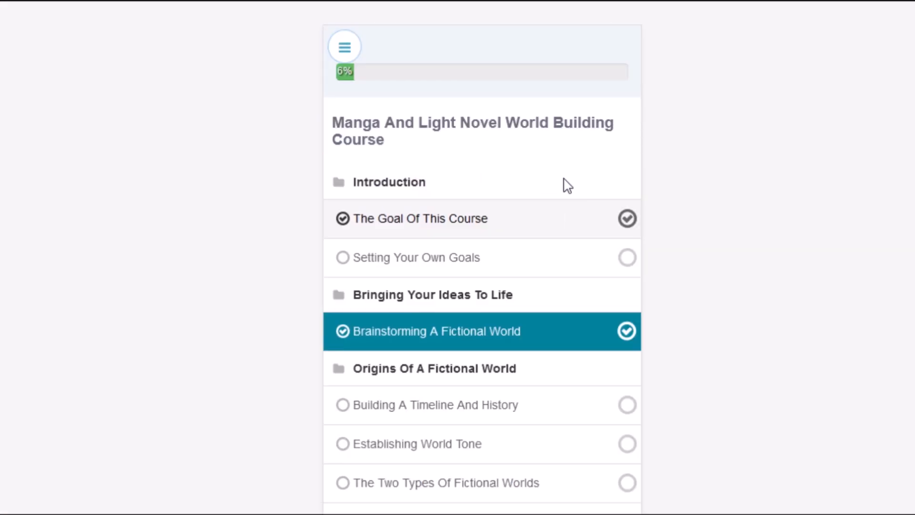
mouse_move(462, 228)
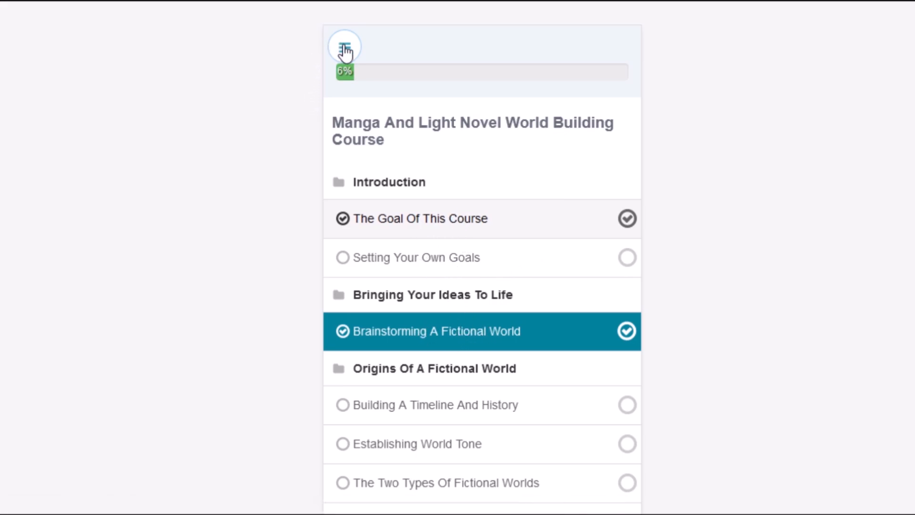
left_click(344, 46)
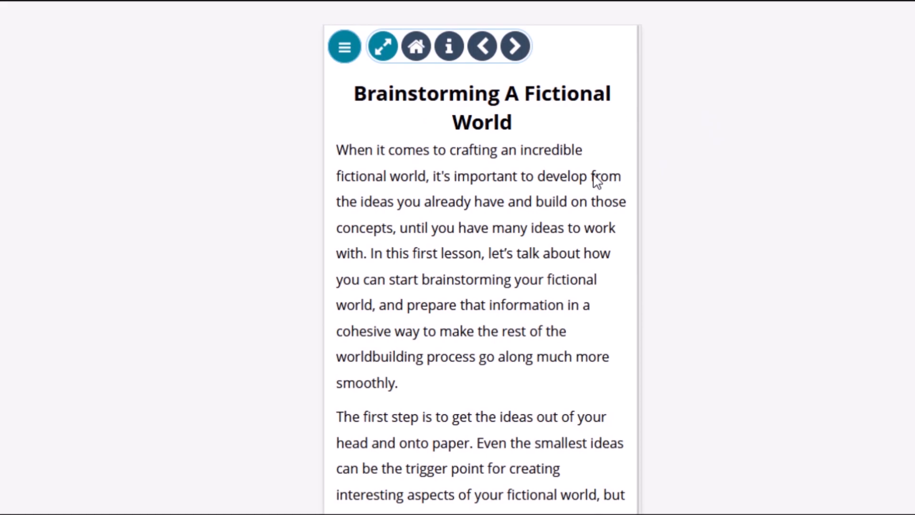
mouse_move(547, 121)
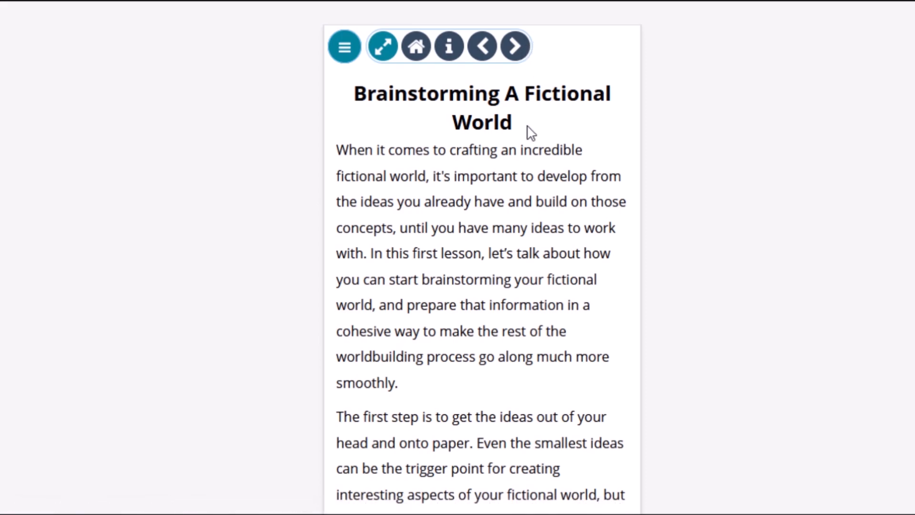
mouse_move(482, 46)
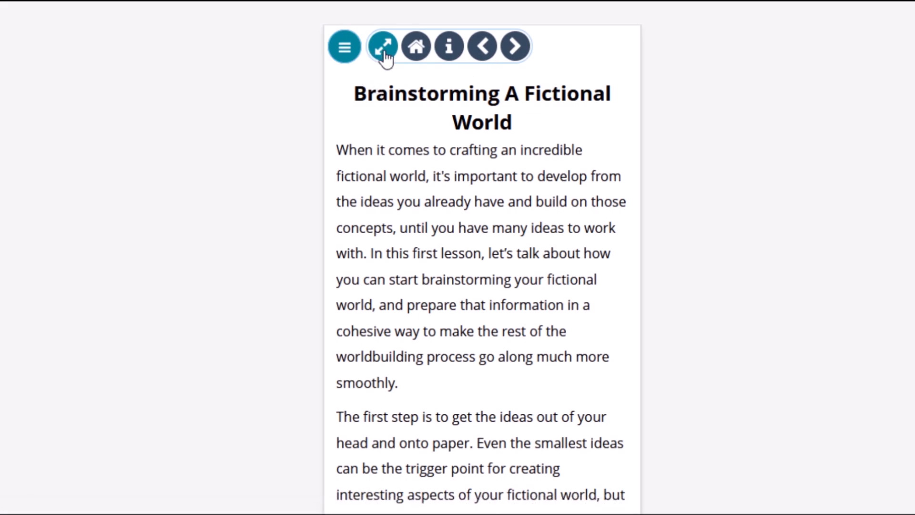
Step: Open the Building A Timeline And History lesson and read down to its negative-events section
left_click(382, 46)
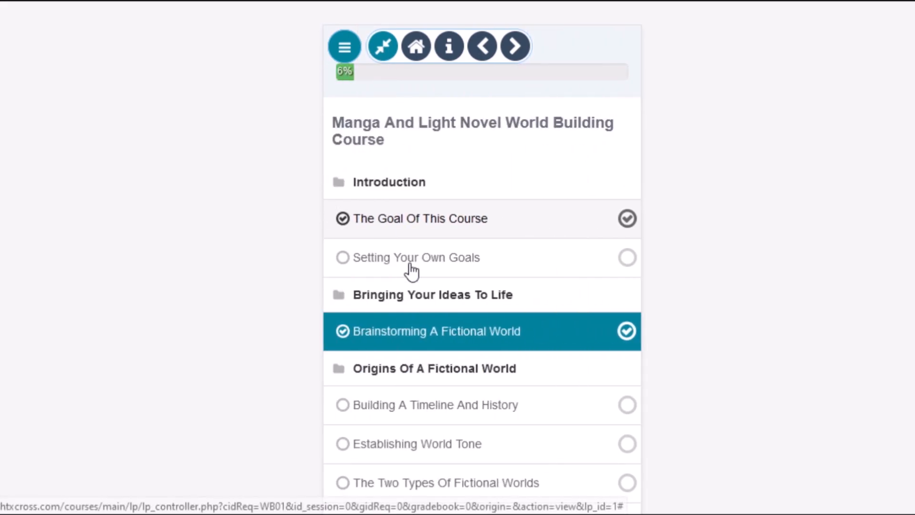
mouse_move(527, 159)
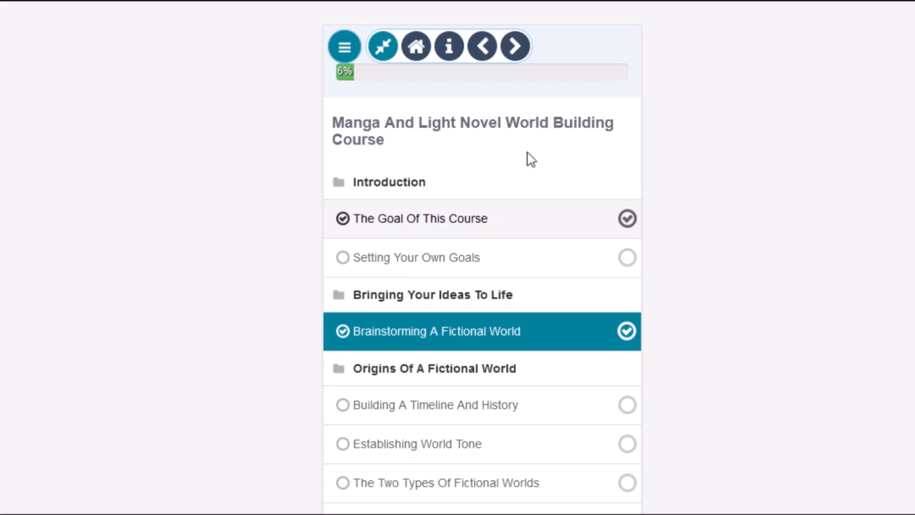
mouse_move(434, 405)
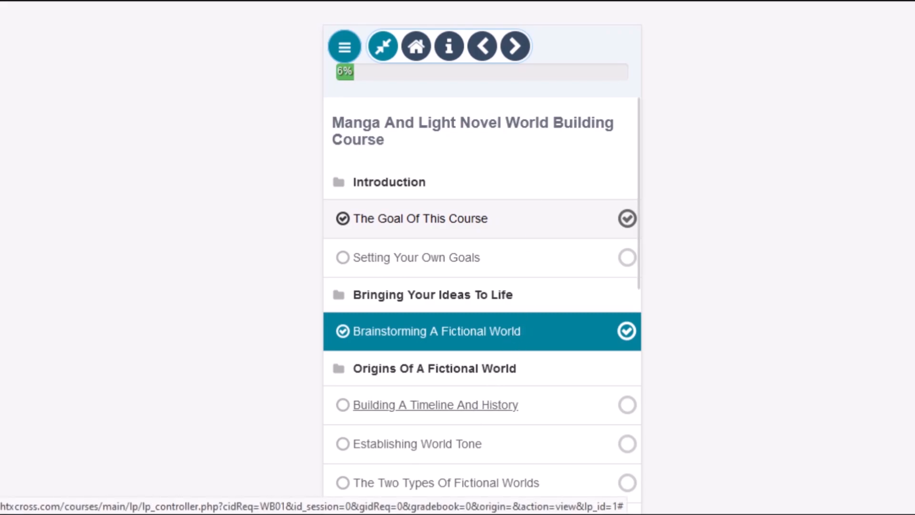
left_click(435, 404)
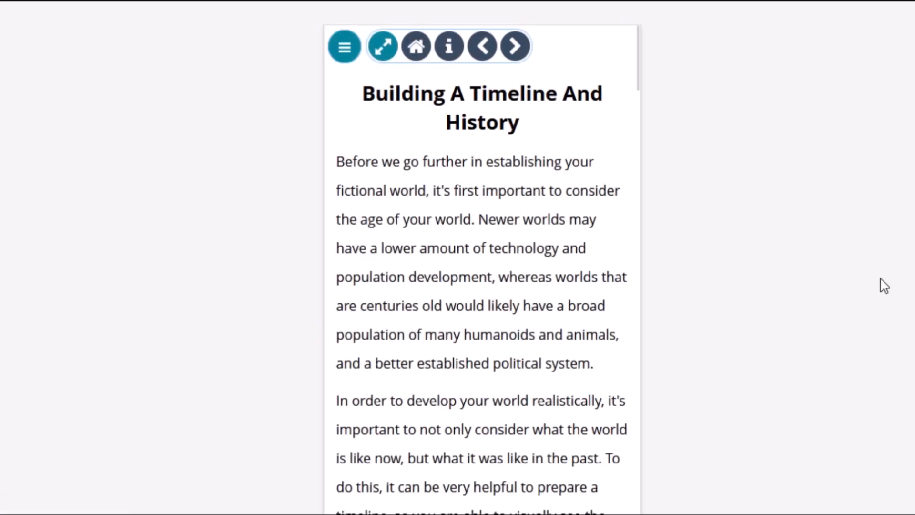
scroll("down", 3)
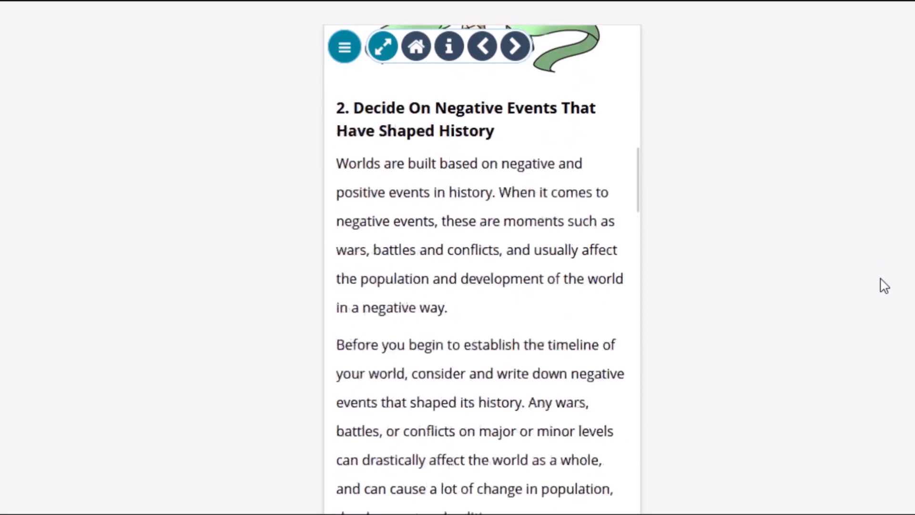
scroll("down", 3)
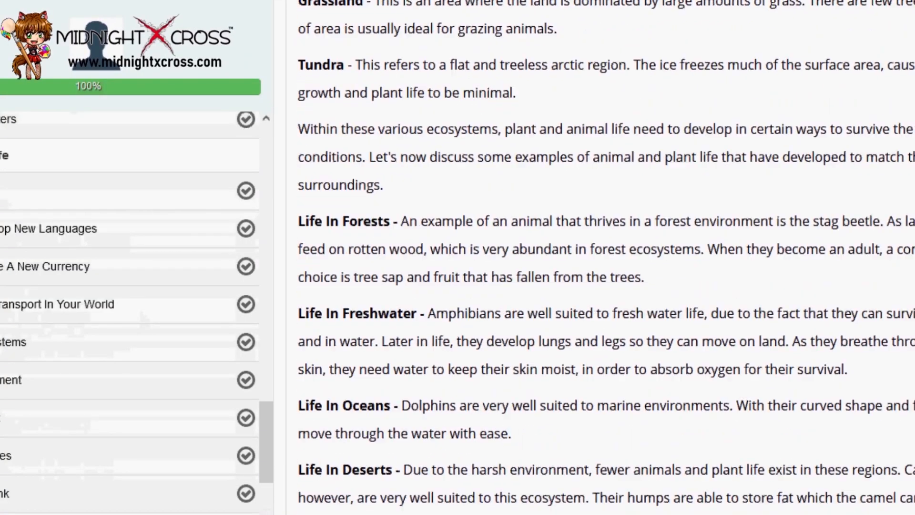
Step: Open the downloadable planner PDF and view its What and When question-and-answer tables
left_click(17, 263)
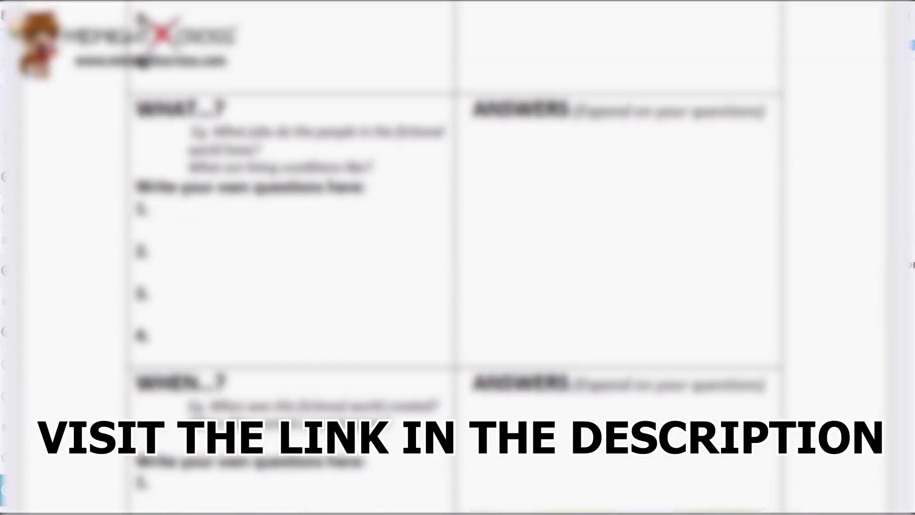
scroll("down", 3)
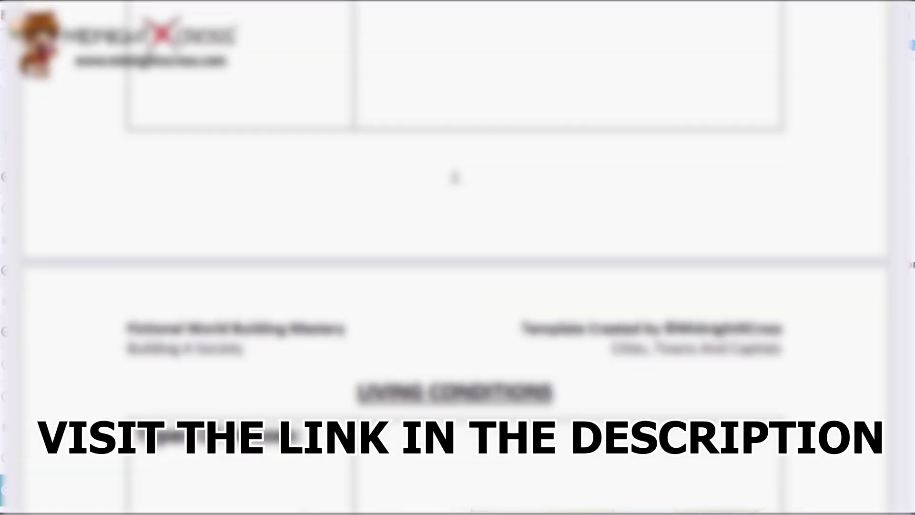